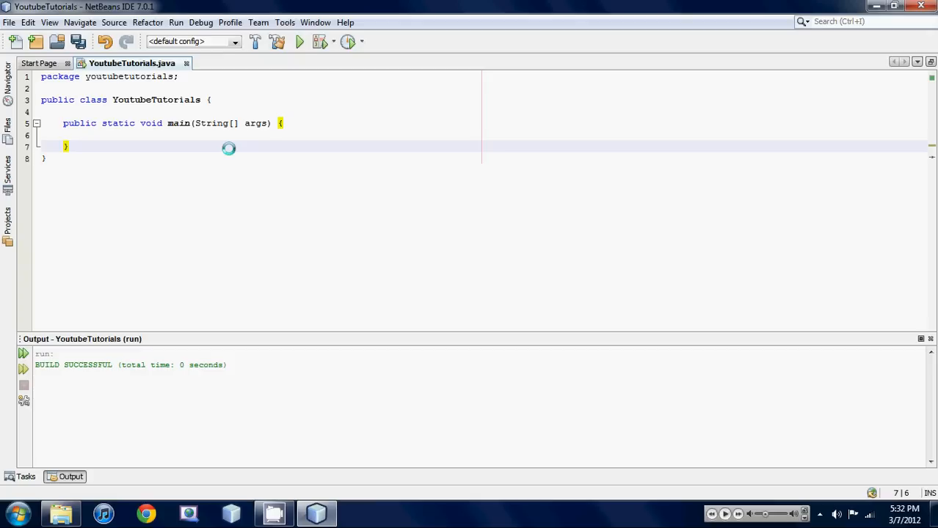
Declare int age = 89 inside the main method.
click(66, 146)
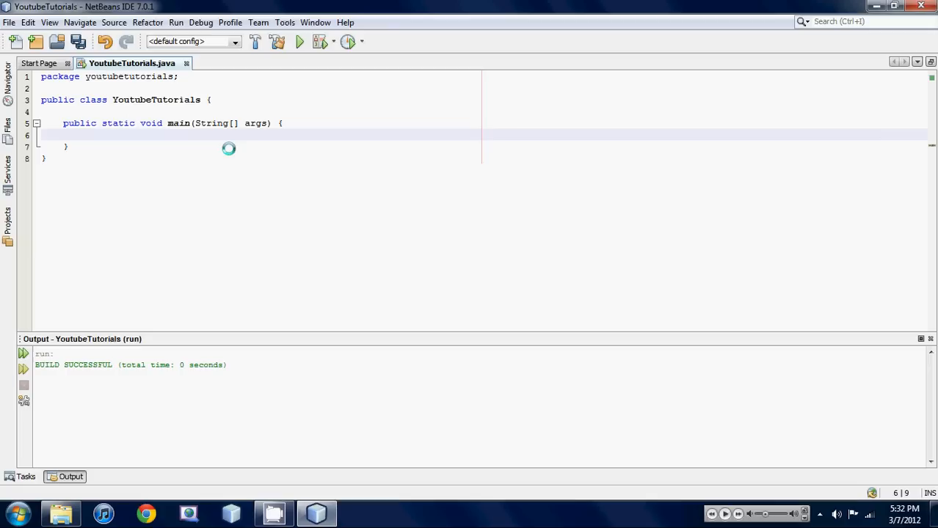
text(int)
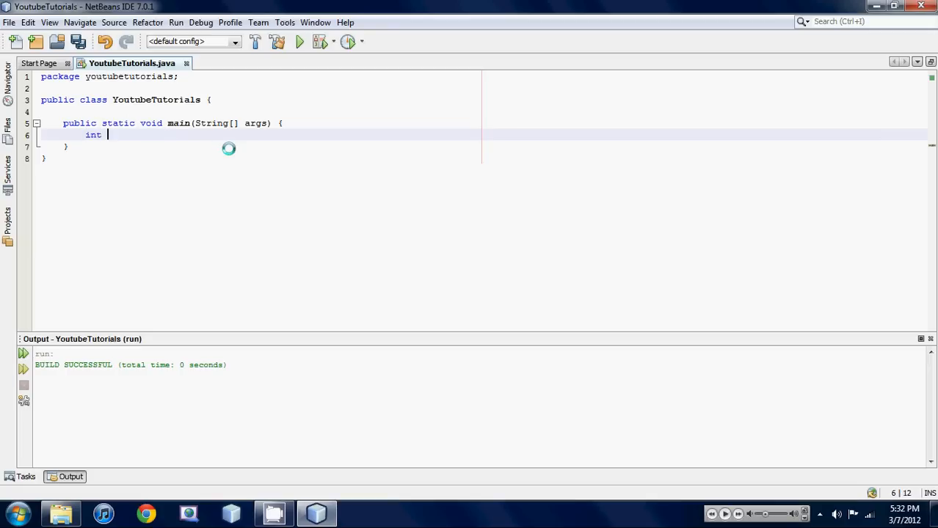
text(age =)
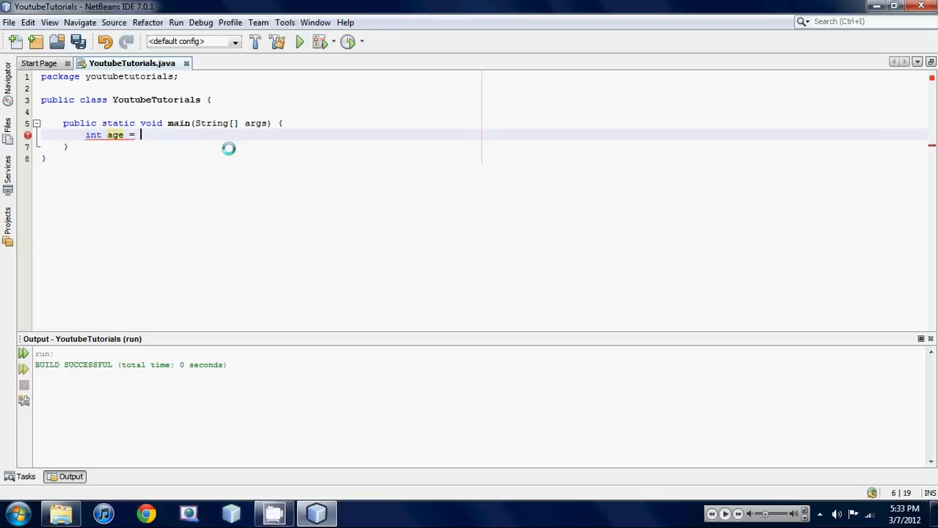
text(89;)
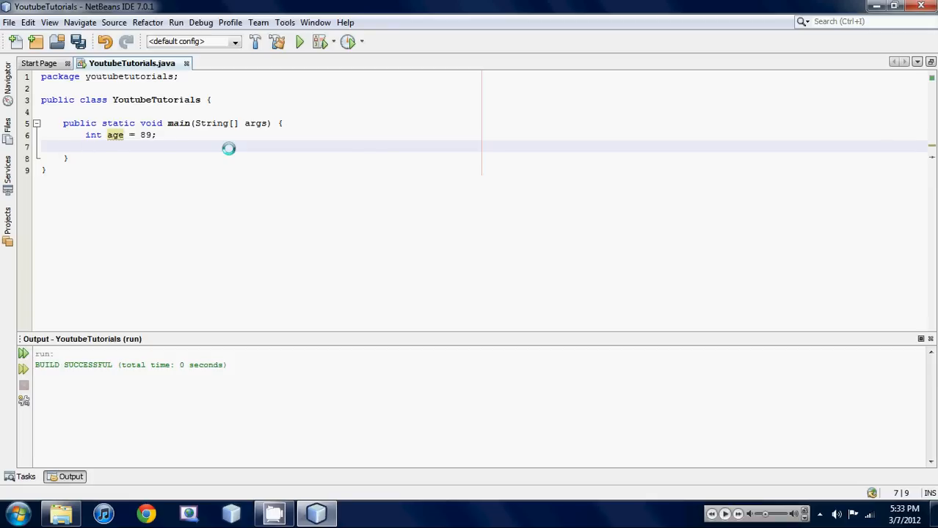
Add if (age == 34) printing "I am 34", with an else printing "No".
text(if(age)
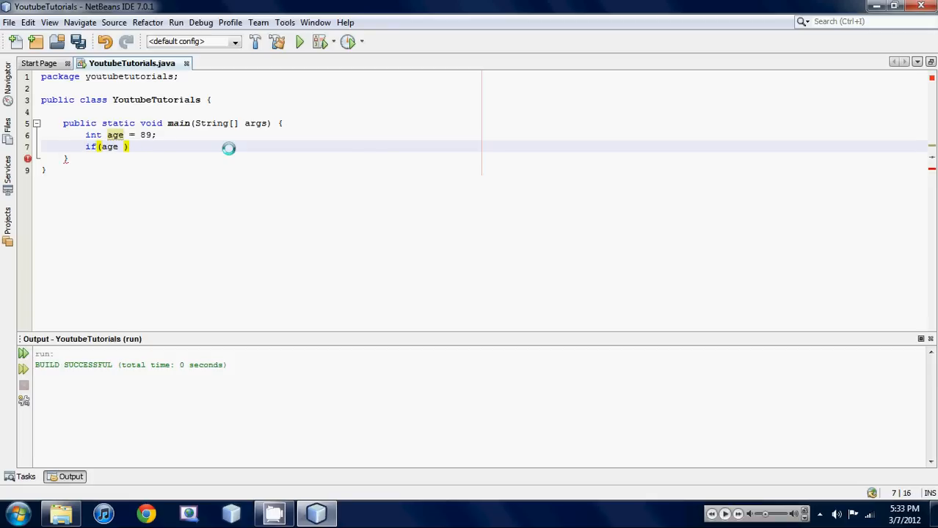
text(== 34)
text(System.out.println("");)
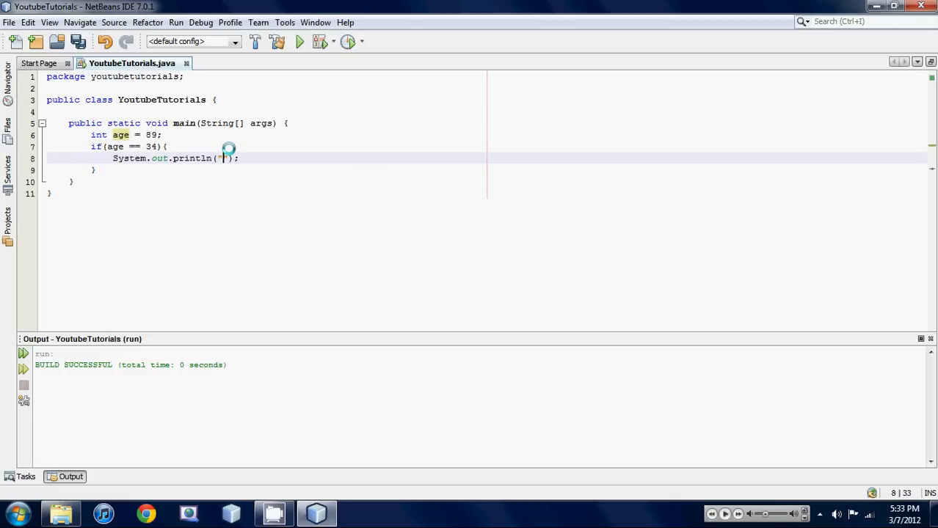
text(I am)
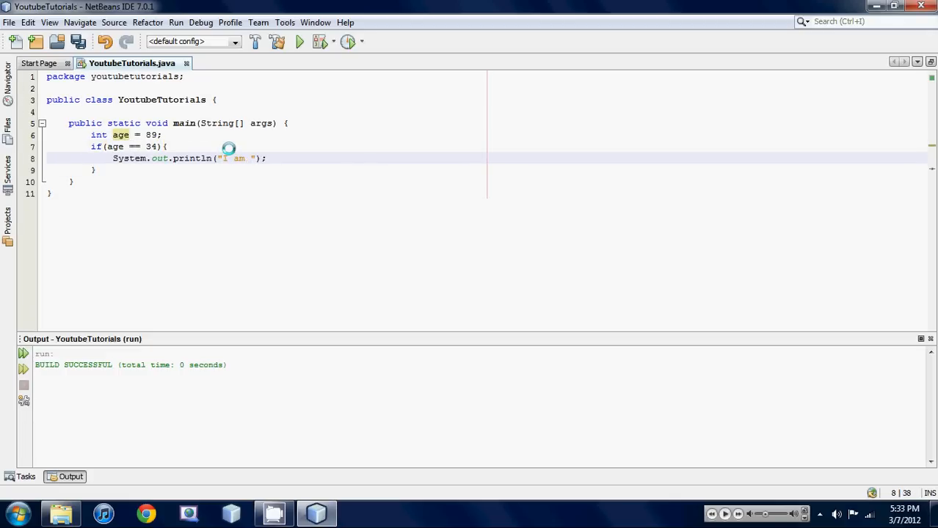
text(34)
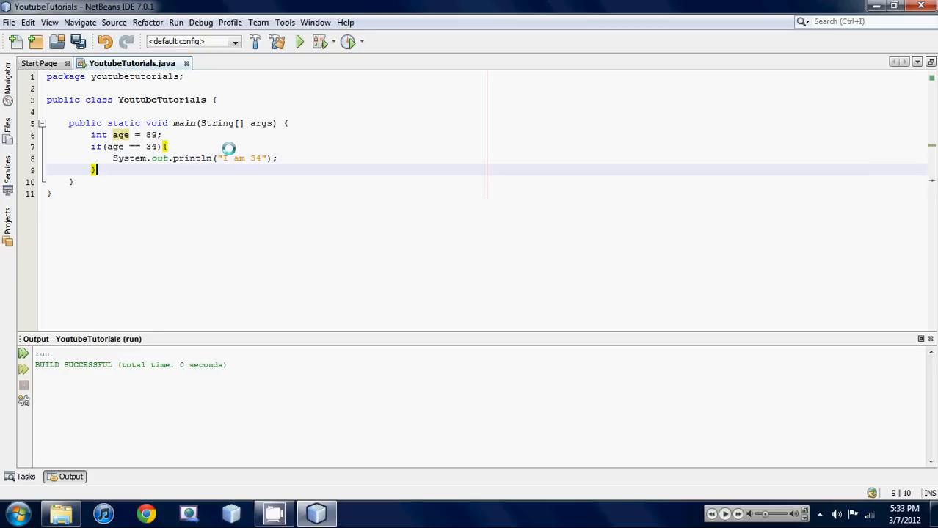
text(else{)
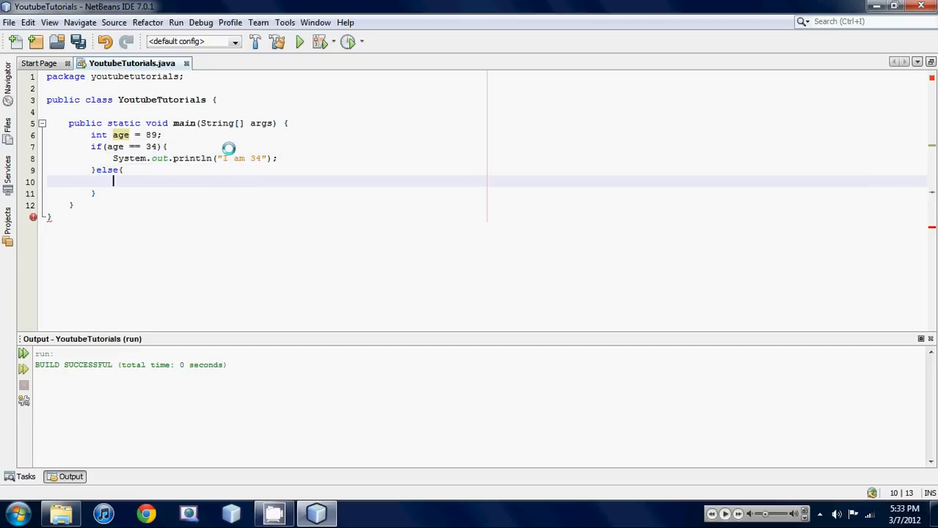
text(System.out.println("");)
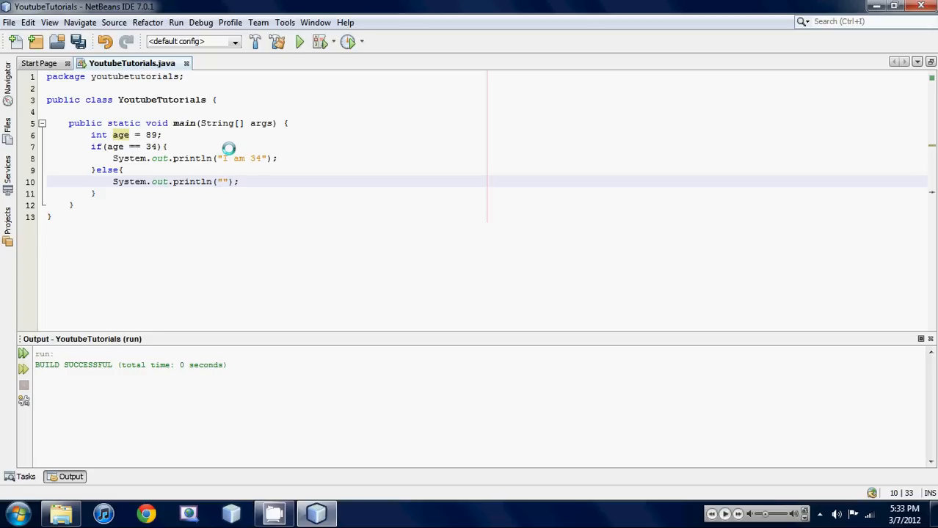
text(No)
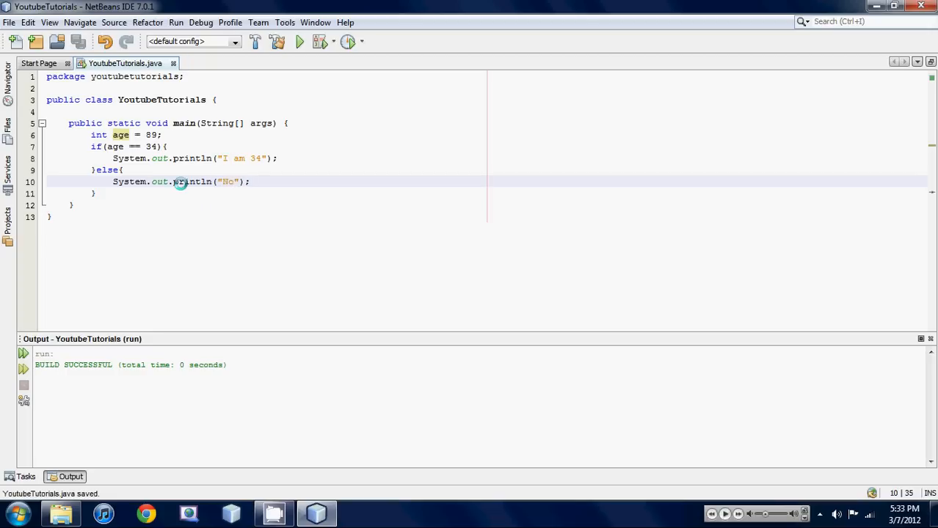
click(136, 146)
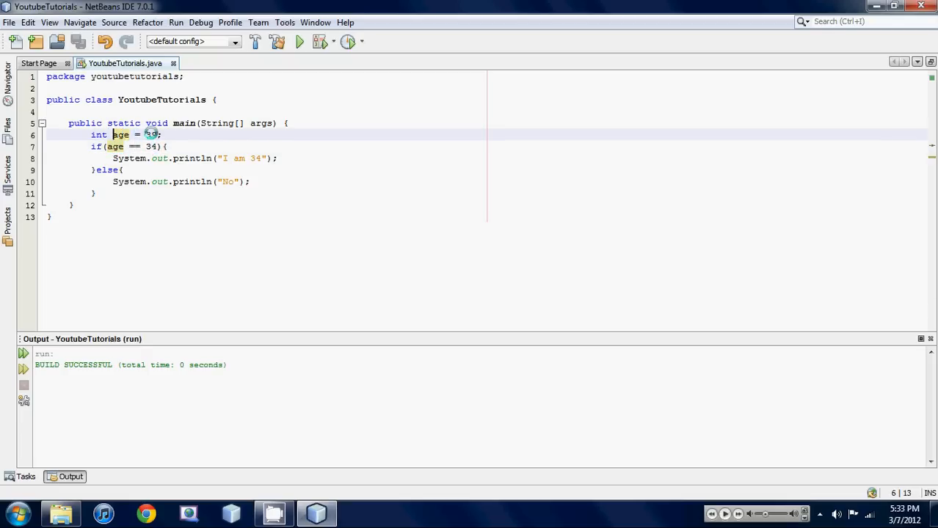
Add a blank line after the age declaration, run the project printing No, target the operator.
text(89)
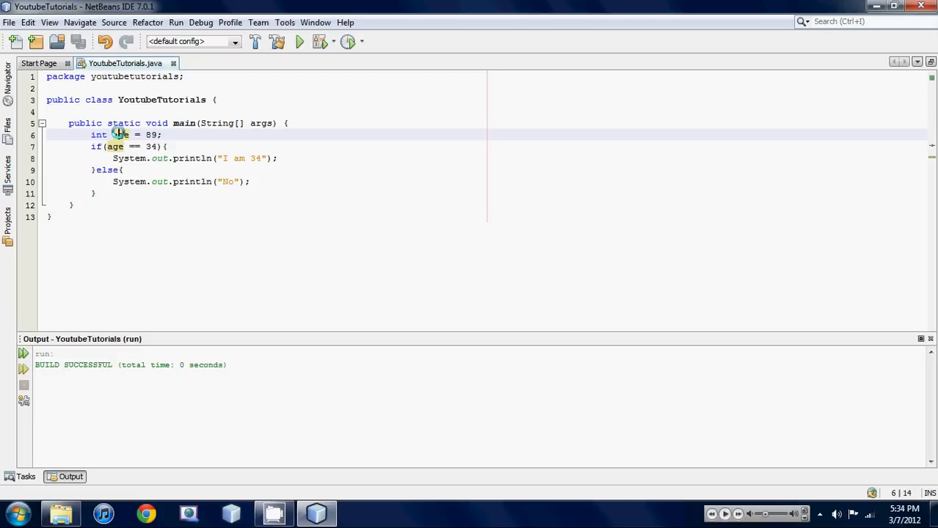
click(232, 134)
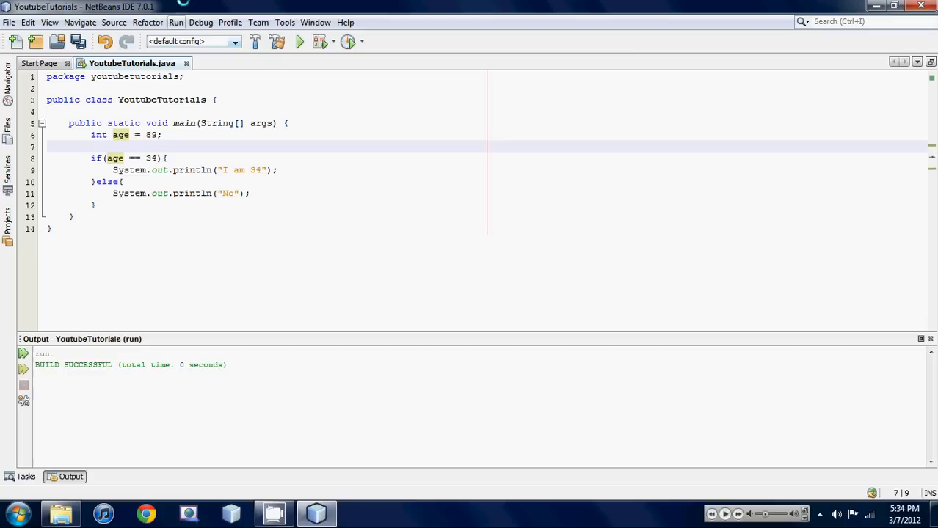
click(298, 41)
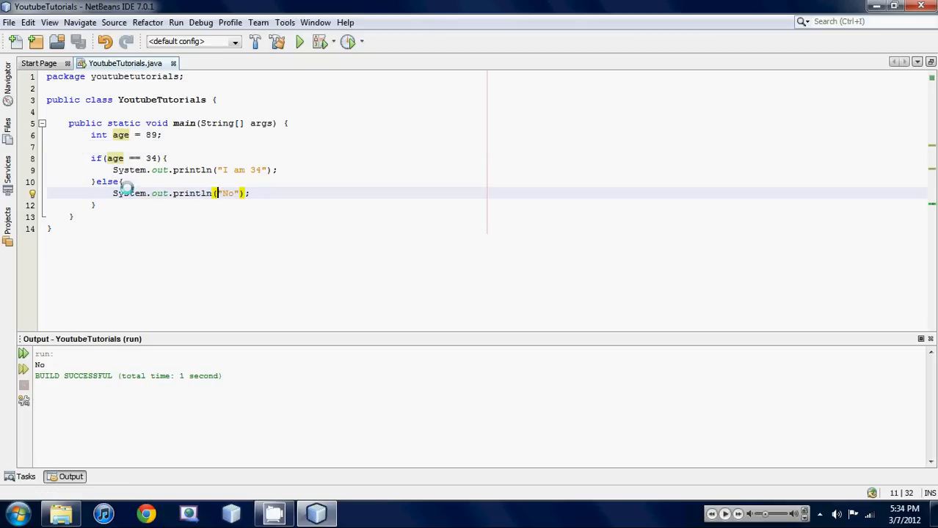
click(176, 158)
text(!)
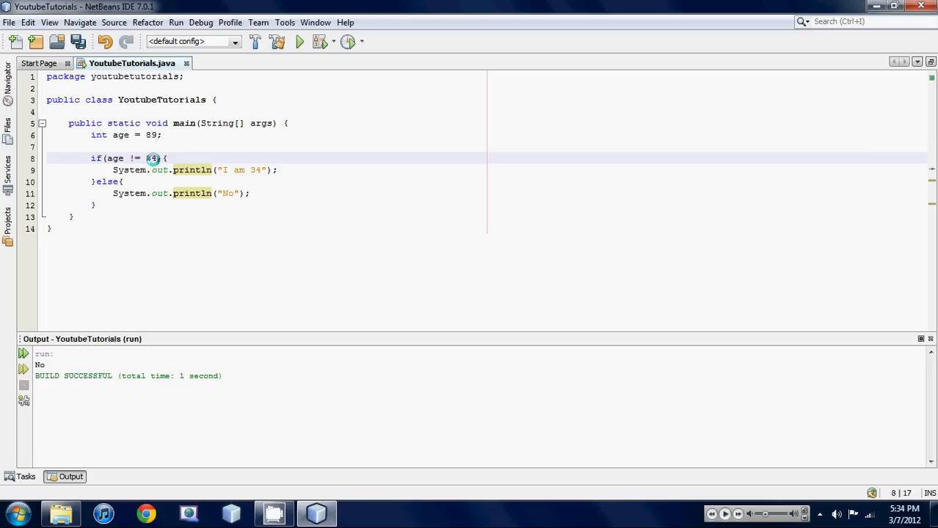
Run with age != 34 and change the message to "I am not equal to 34".
click(176, 22)
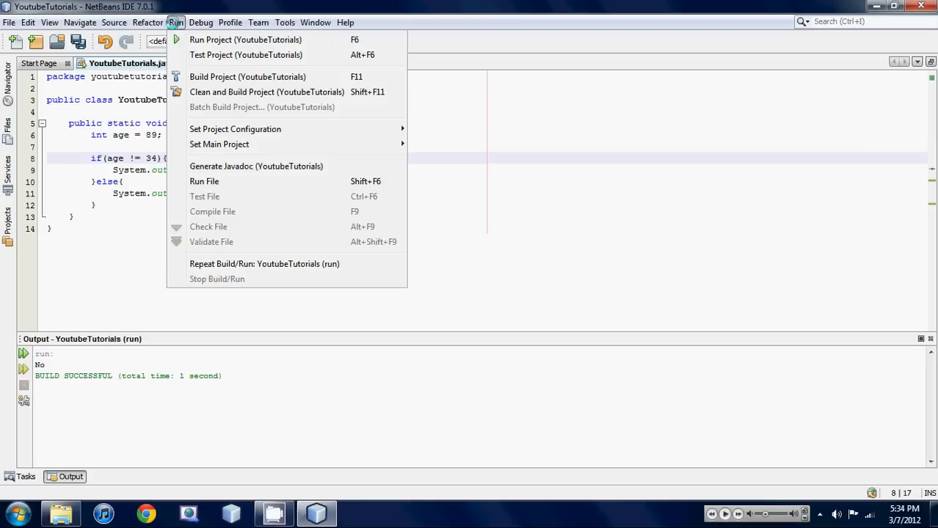
click(245, 39)
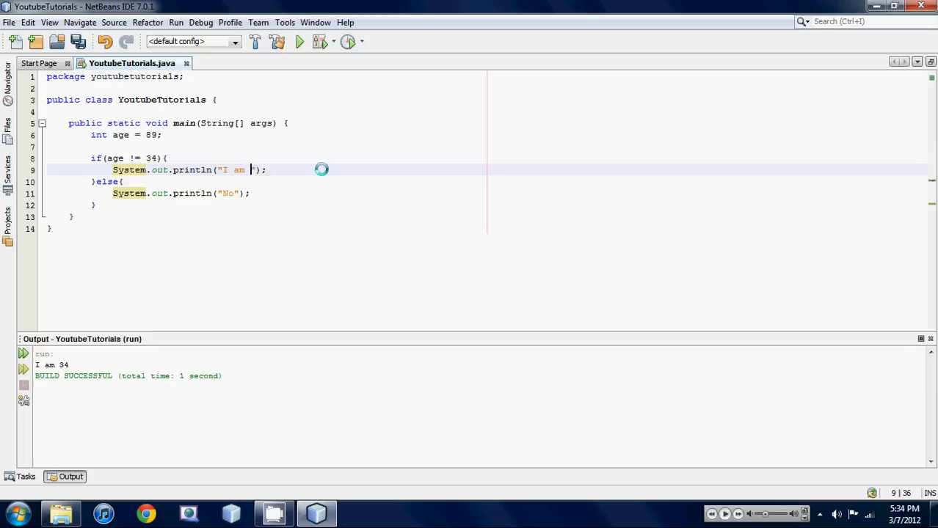
text(not equal to)
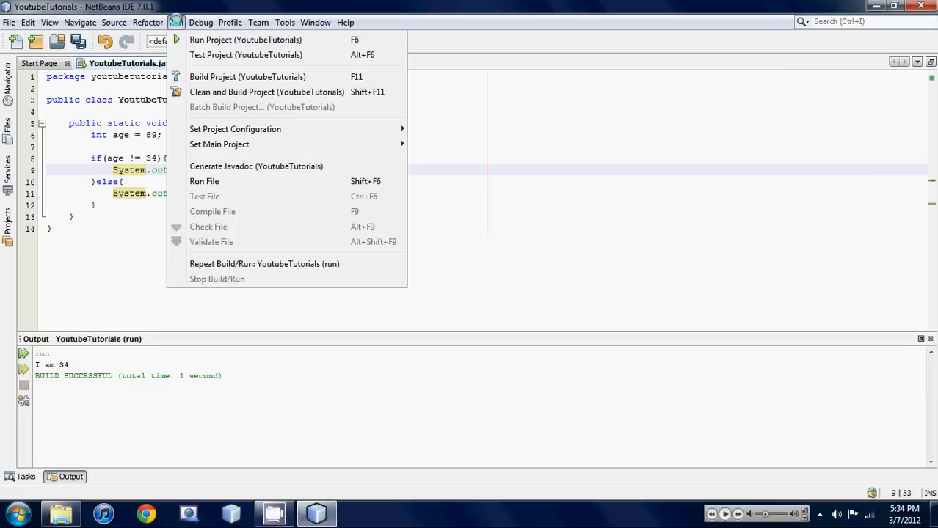
Rerun to print "I am not equal to 34", then delete the != operator.
click(245, 40)
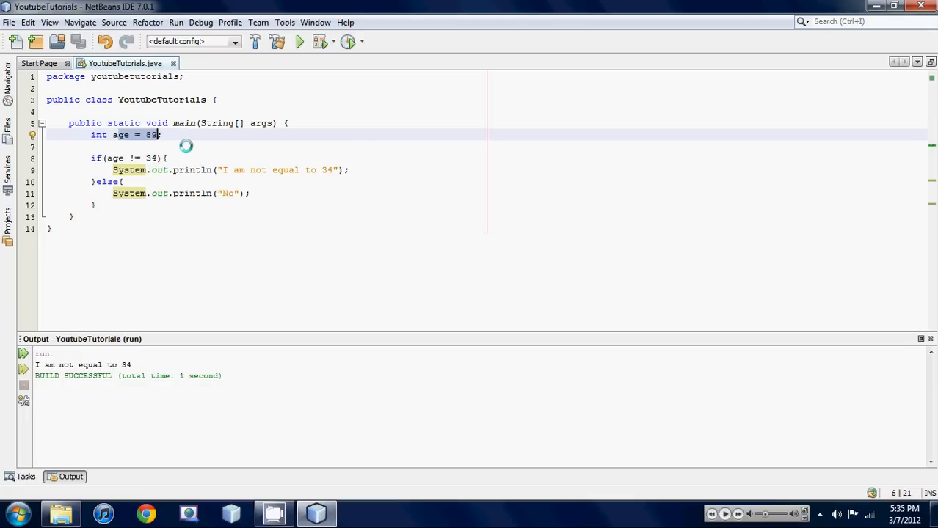
text(;)
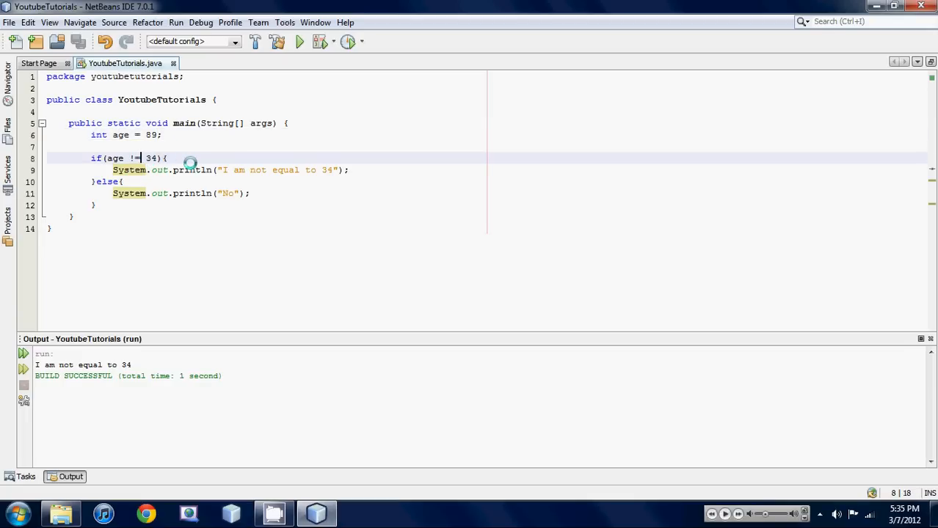
key(BackSpace)
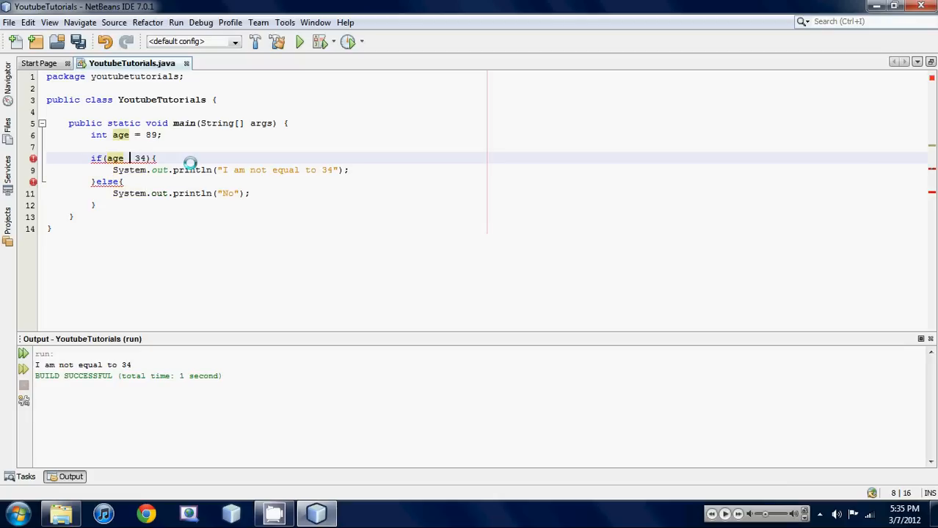
Change the condition to age > 34 and run the file.
text(>)
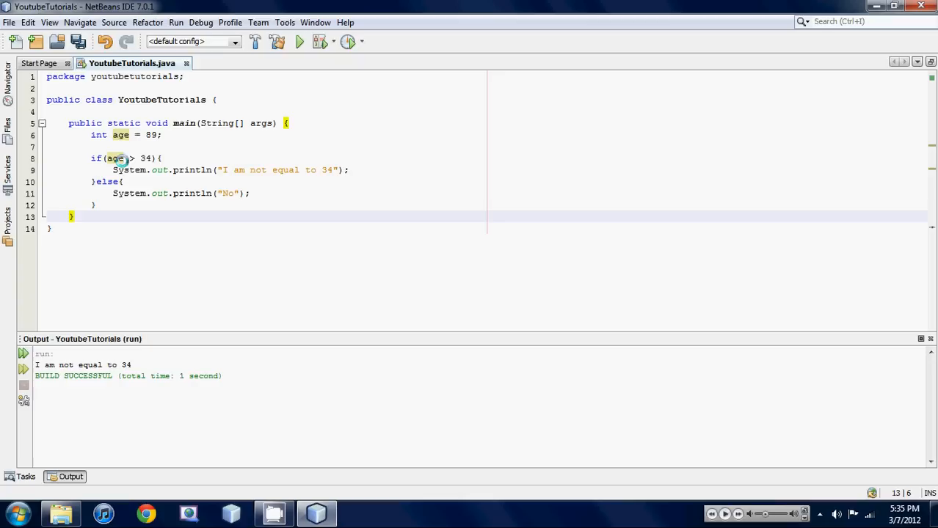
click(175, 22)
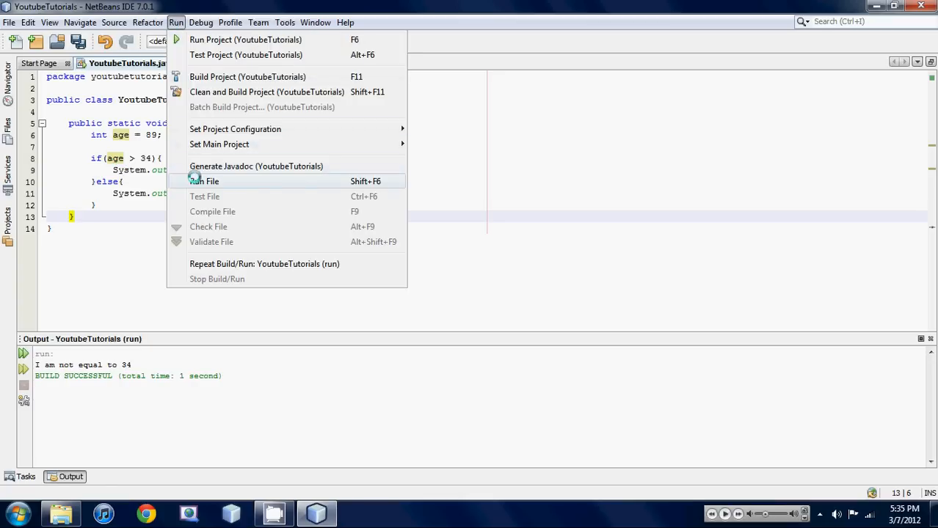
click(203, 181)
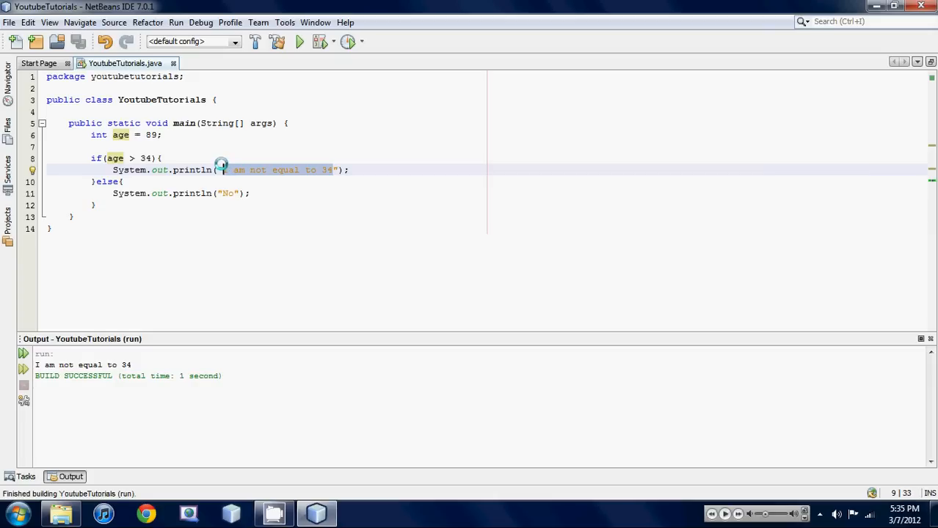
Change the message to asjkldflahsdfhlasjd and run the file again.
text(asjkldflahsdfhlasjd)
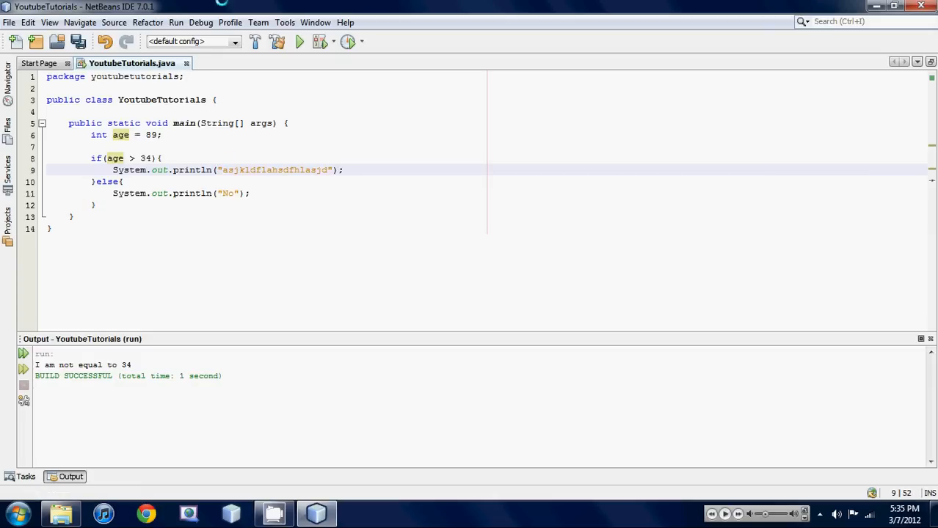
click(176, 22)
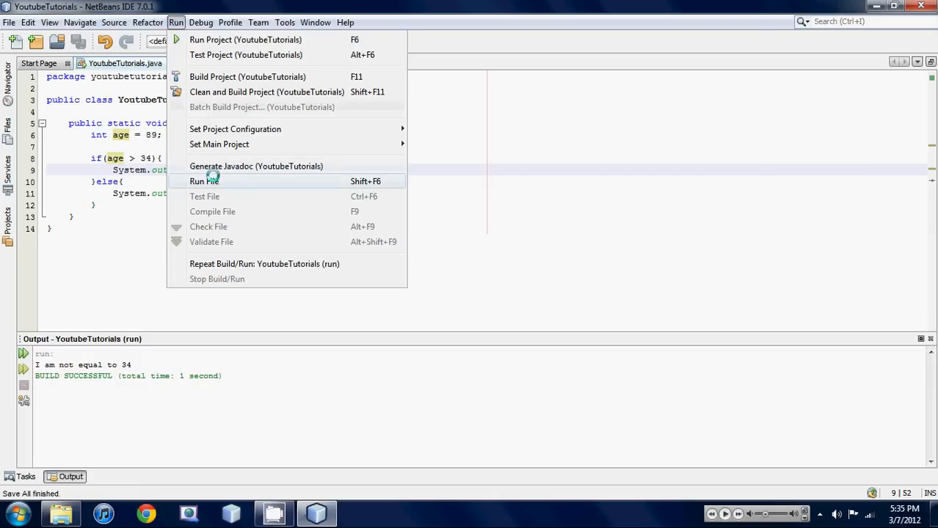
click(204, 181)
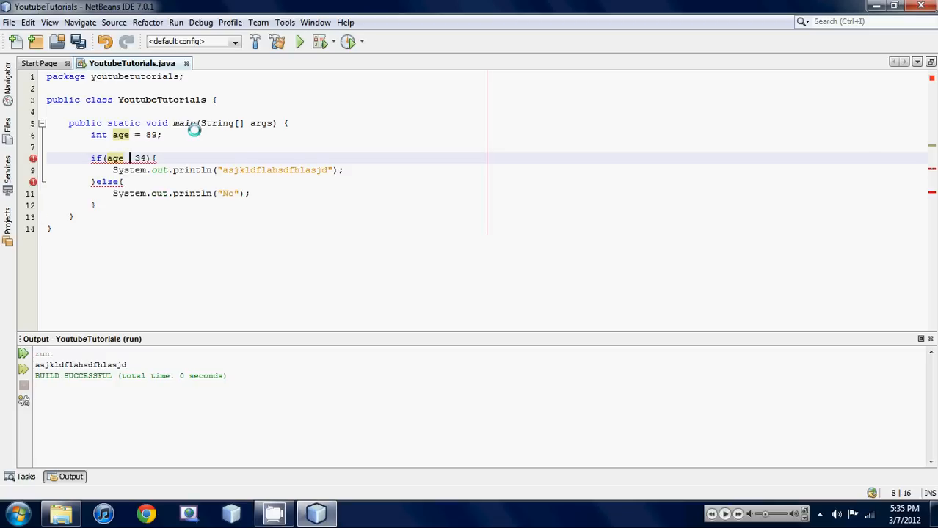
Set the condition to age < 34 and run the file, printing No.
text(<)
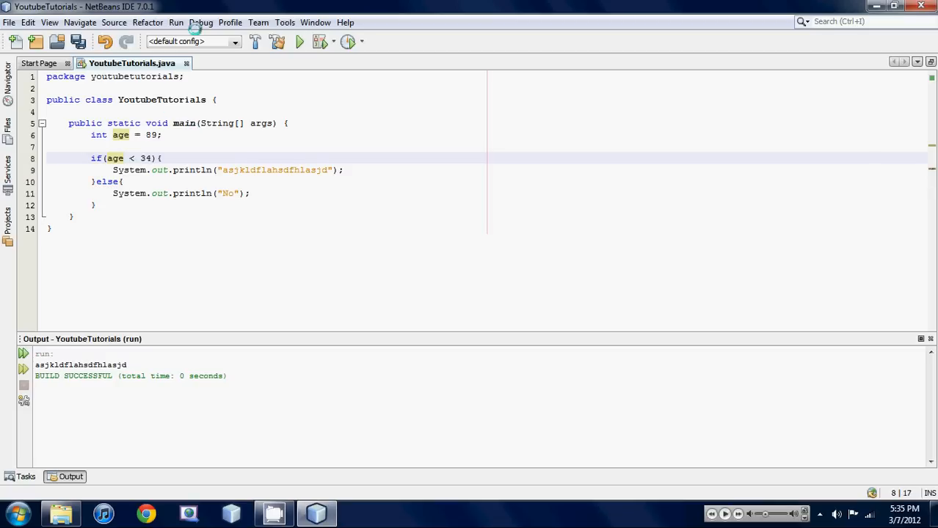
click(176, 22)
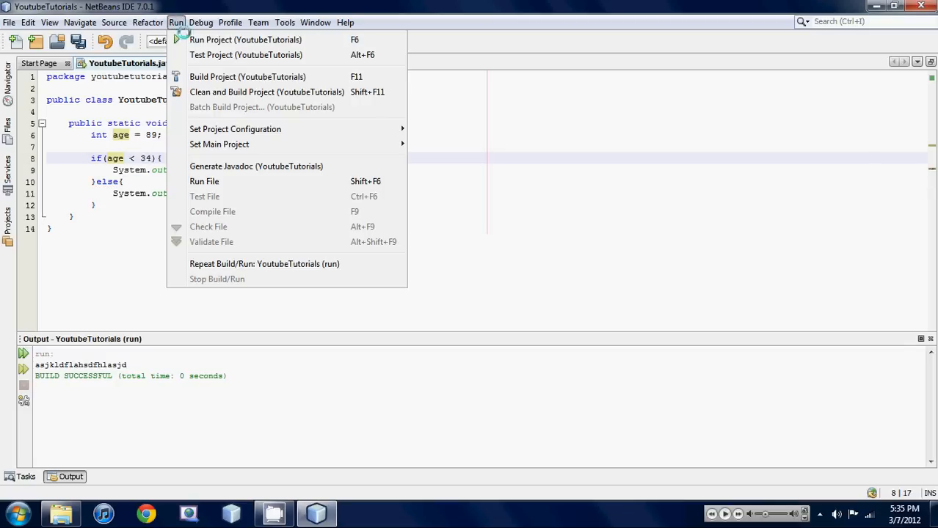
click(245, 40)
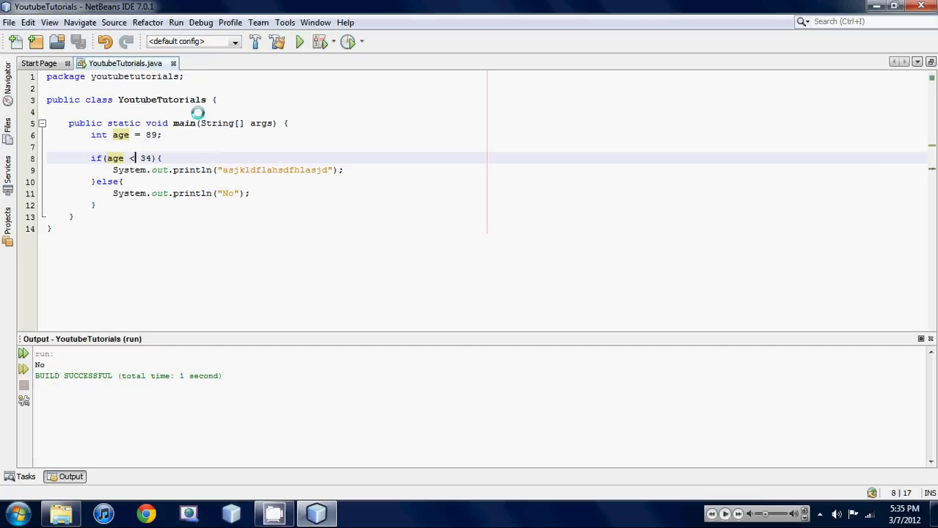
mouse_move(336, 122)
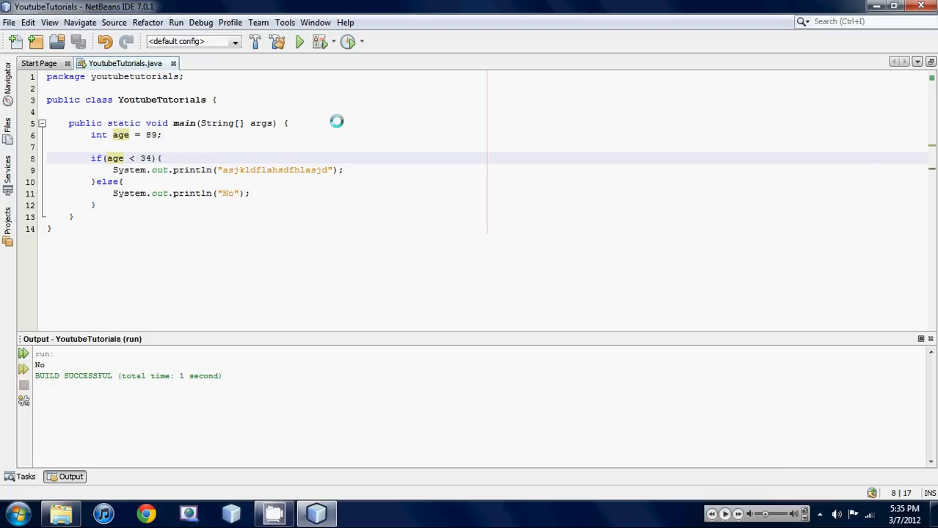
Make the condition age <= 89 and run the file again.
text(=)
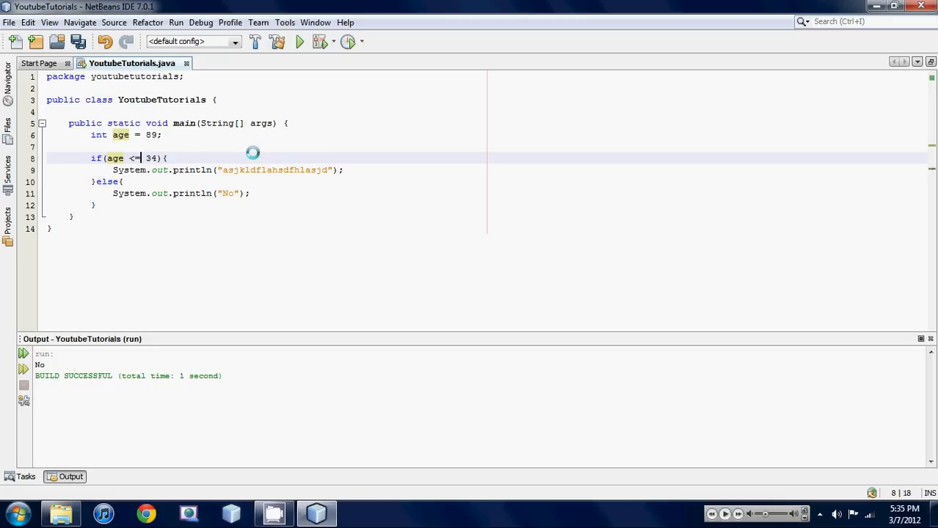
mouse_move(190, 185)
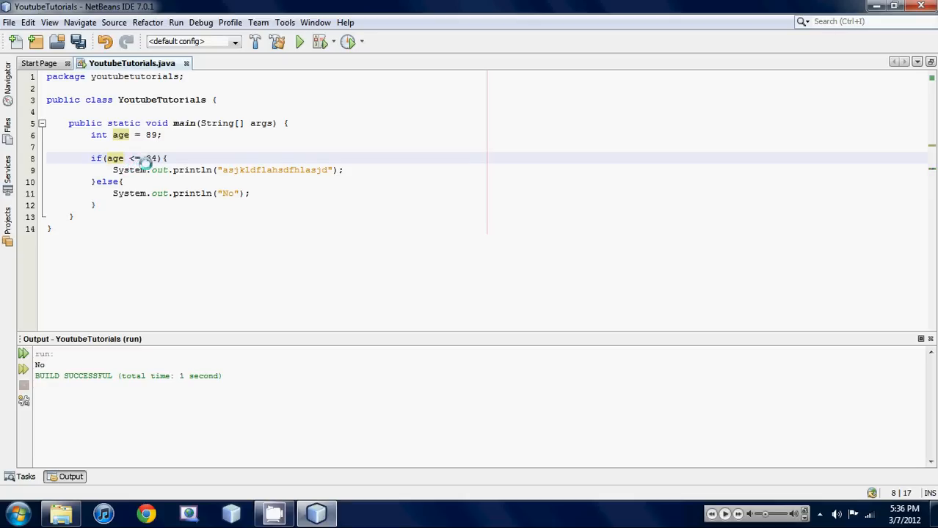
mouse_move(154, 99)
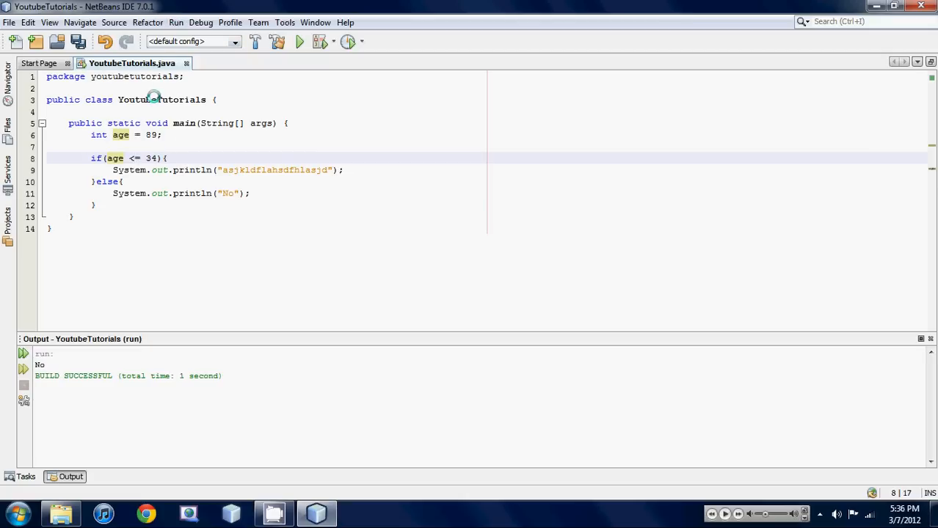
click(298, 41)
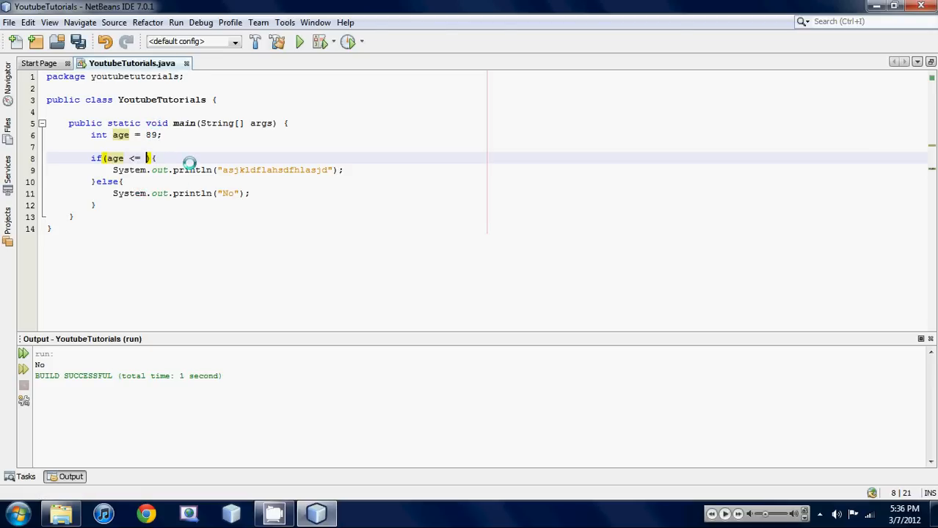
text(89)
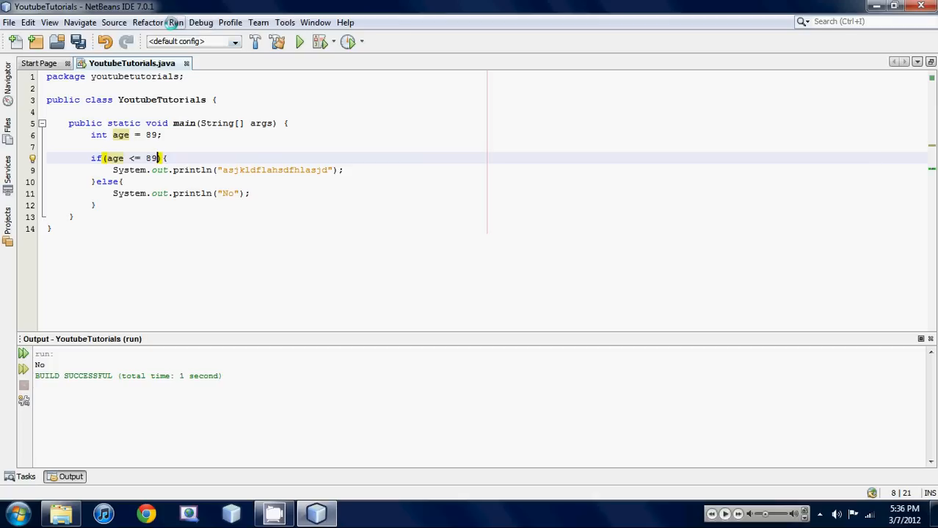
click(299, 41)
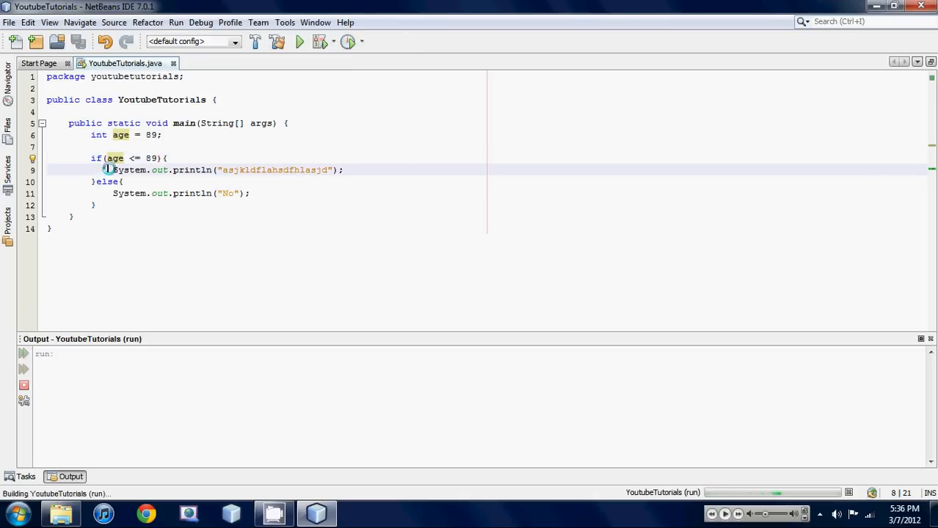
click(298, 41)
text(>)
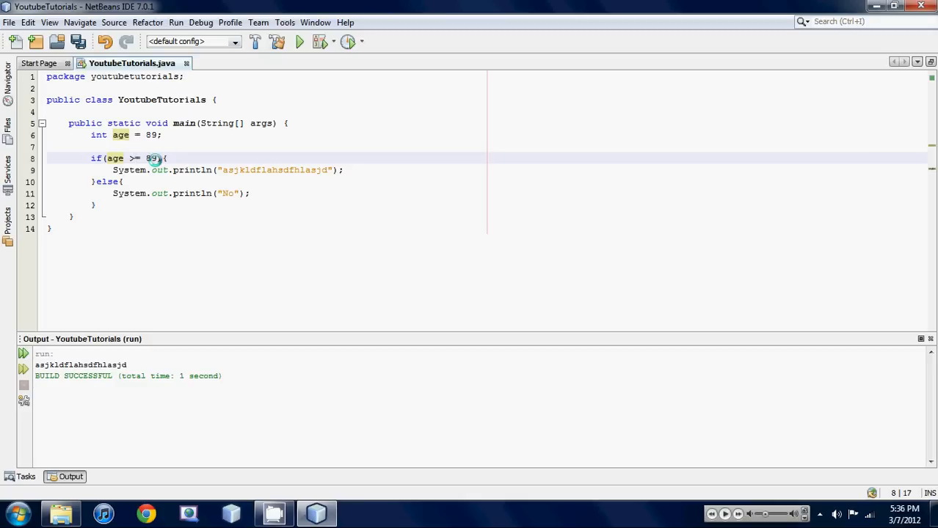
Set the >= threshold to 1000 and run the file, printing No.
text(10)
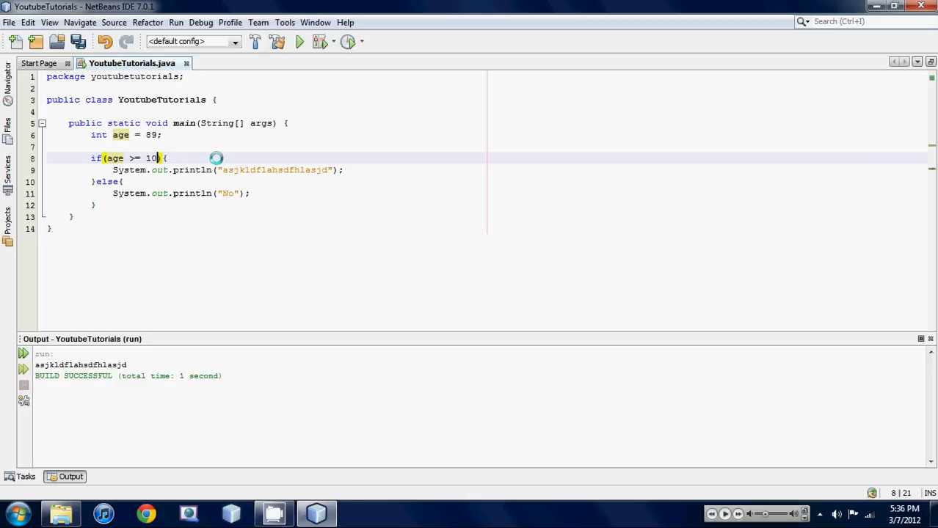
text(00)
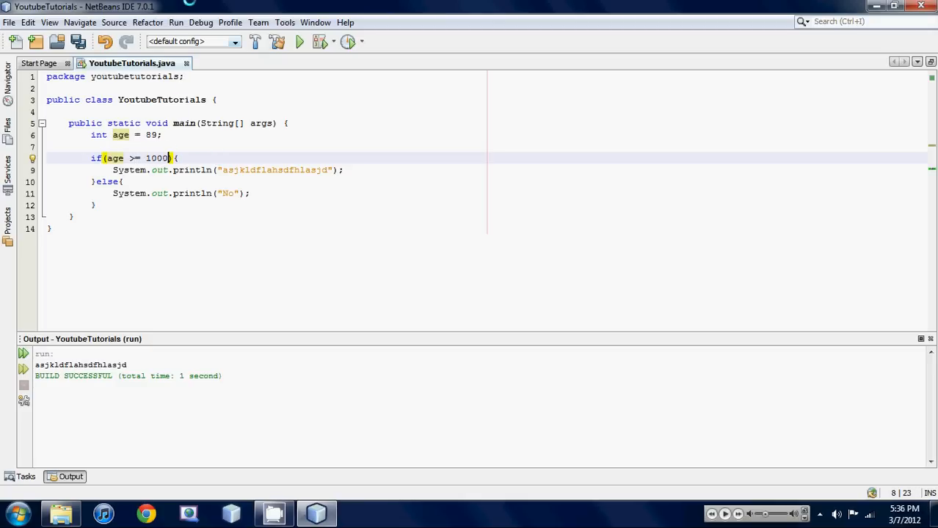
click(299, 41)
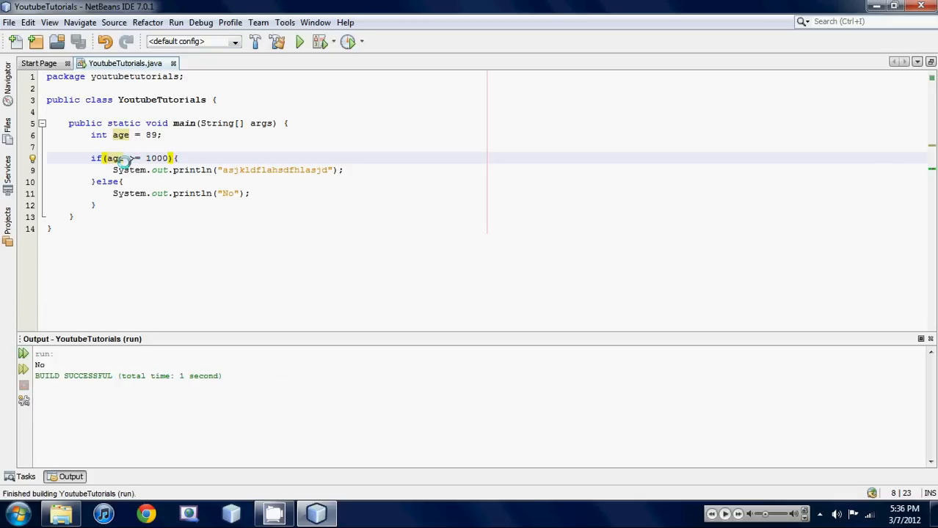
mouse_move(196, 157)
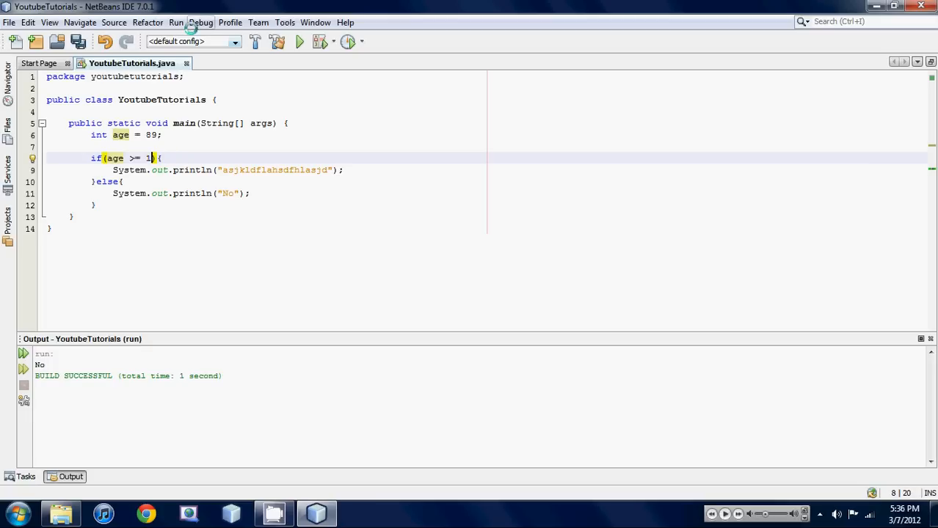
Rerun the file with threshold 1, then with 89.
click(299, 41)
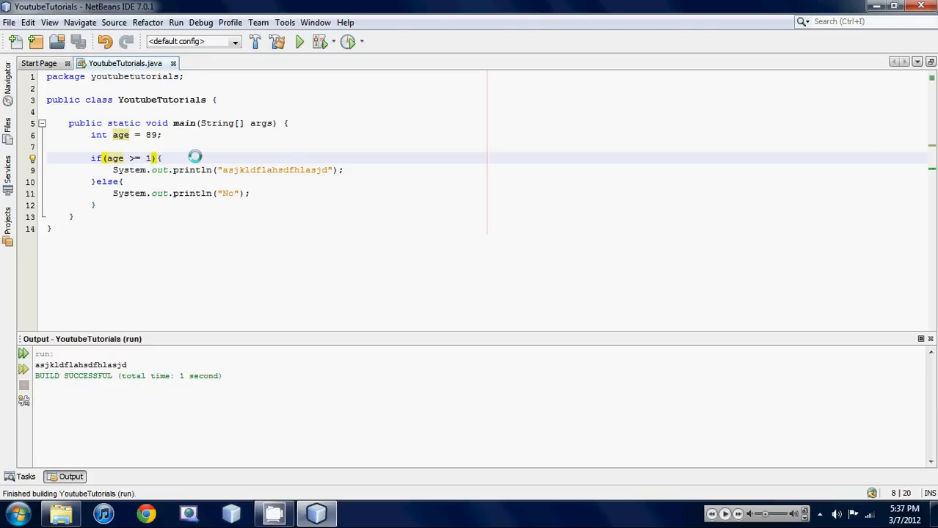
click(175, 22)
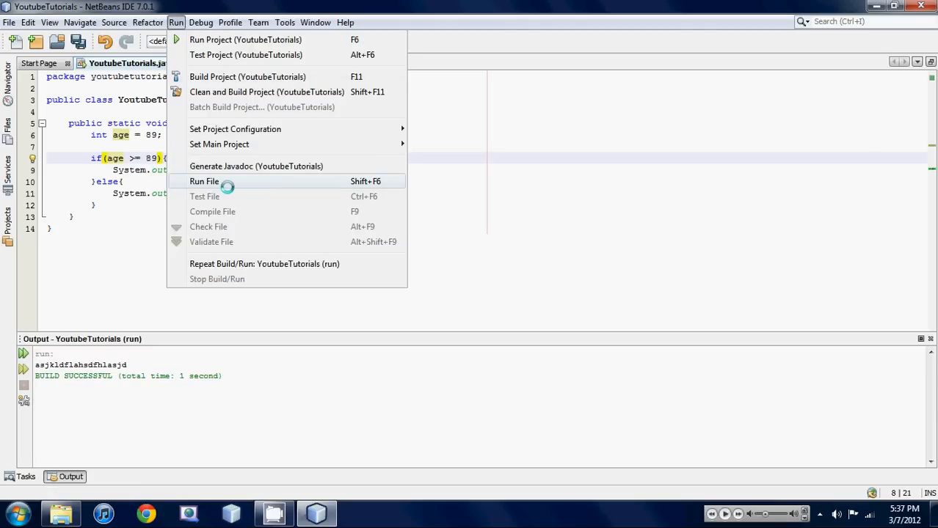
click(203, 181)
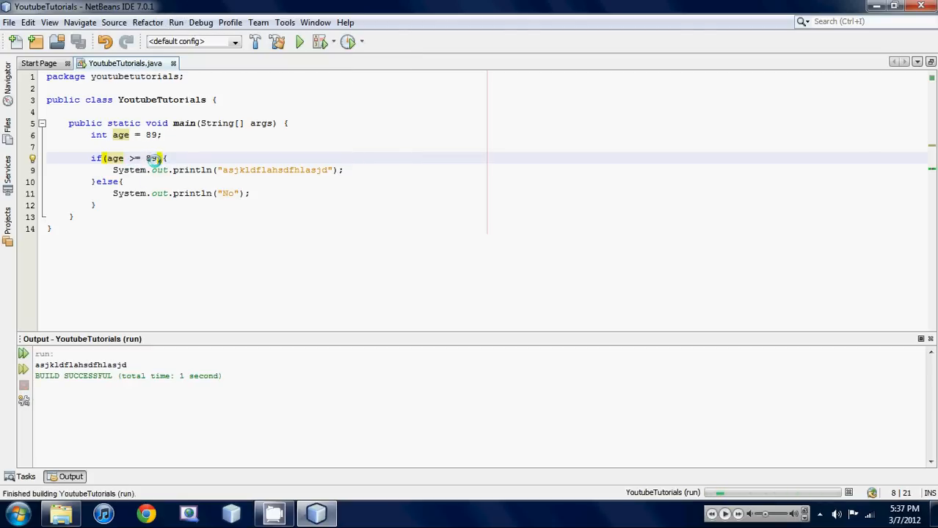